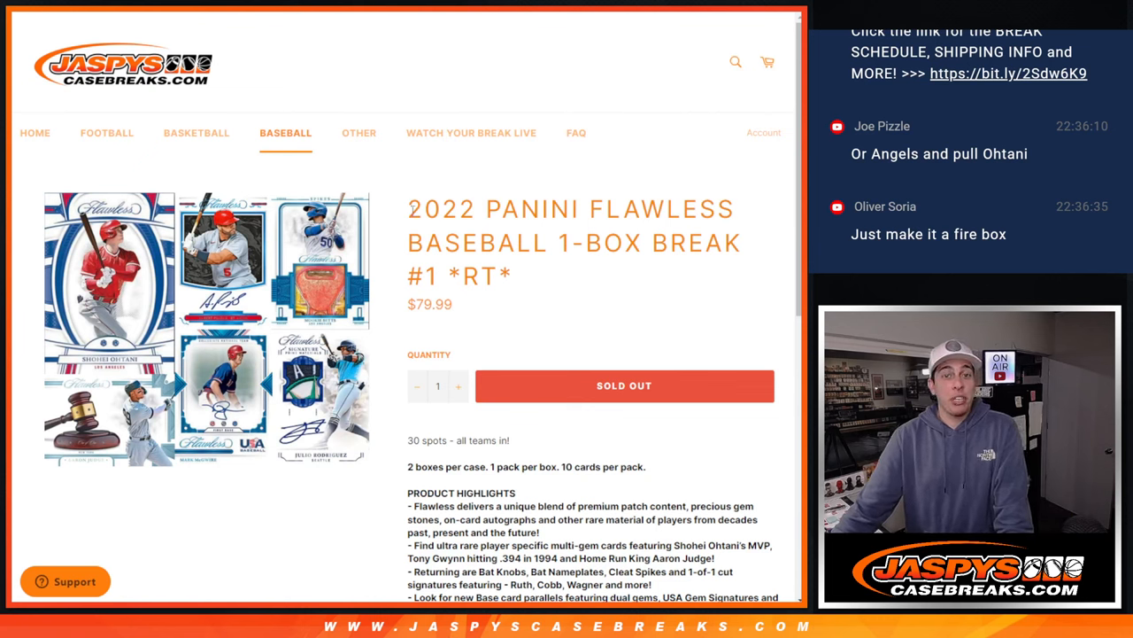
Step: Copy the 2022 Panini Flawless Baseball 1-Box Break title and open RANDOM.ORG's List Randomizer
drag(408, 209, 606, 253)
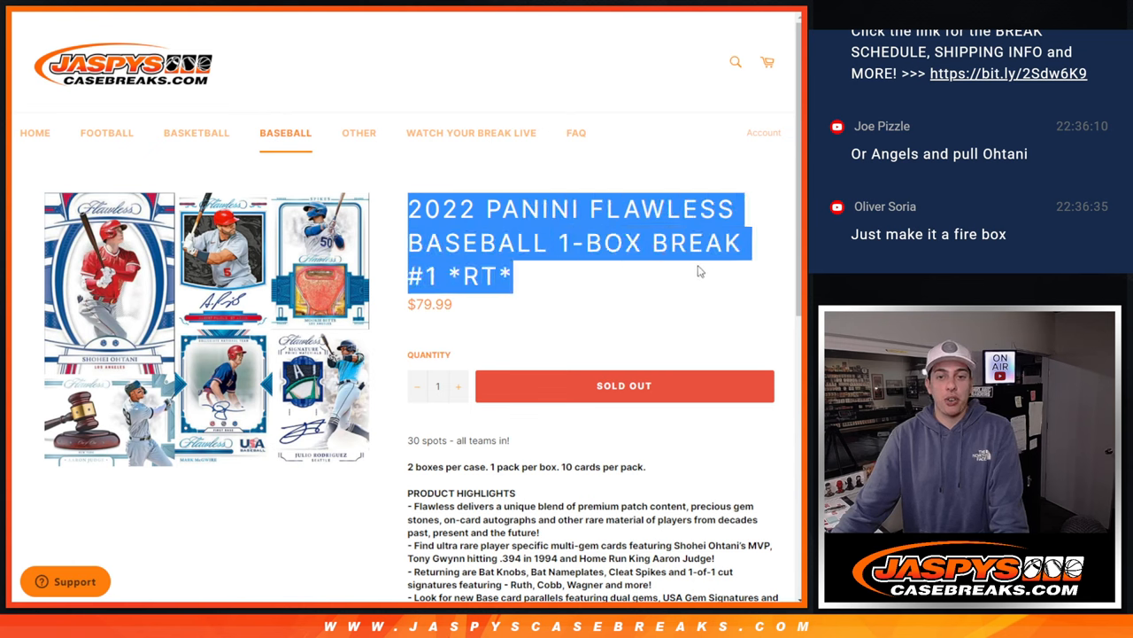
click(608, 308)
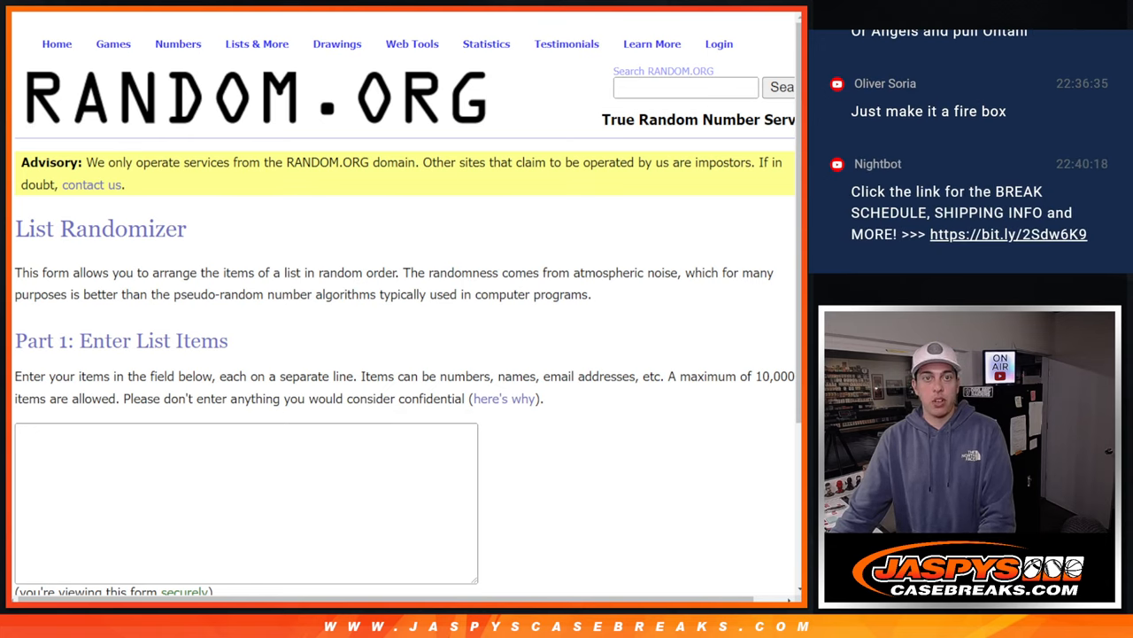
Step: Enter the 30-entry list, randomize it twice, and paste the shuffled names into the sheet
text(PHILADELPHIA PHILLIES)
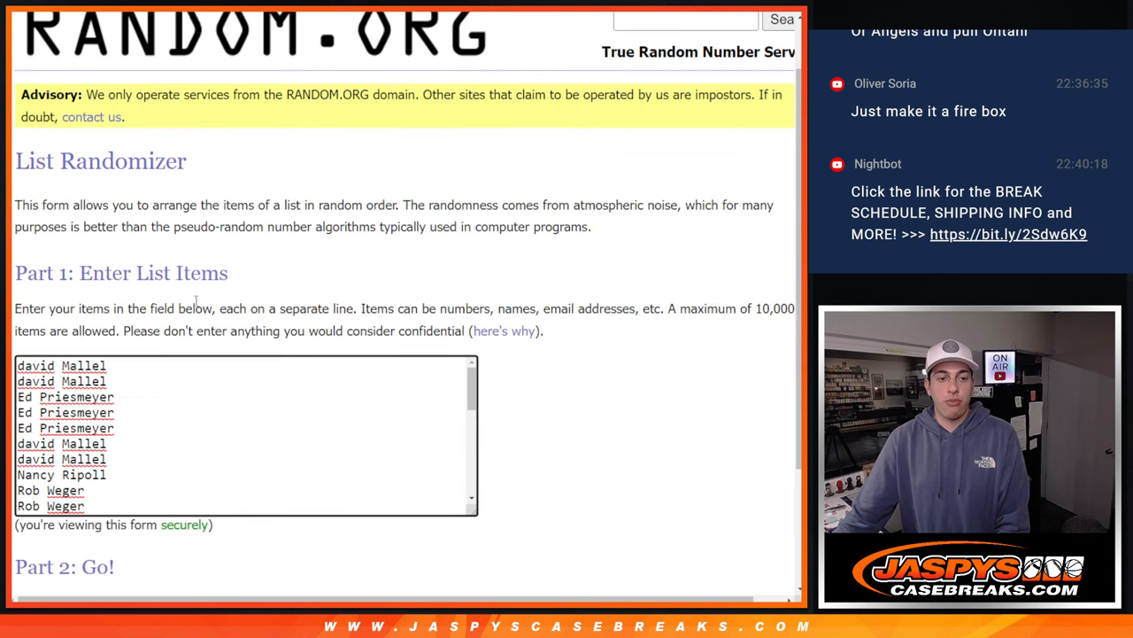
scroll(down, 3)
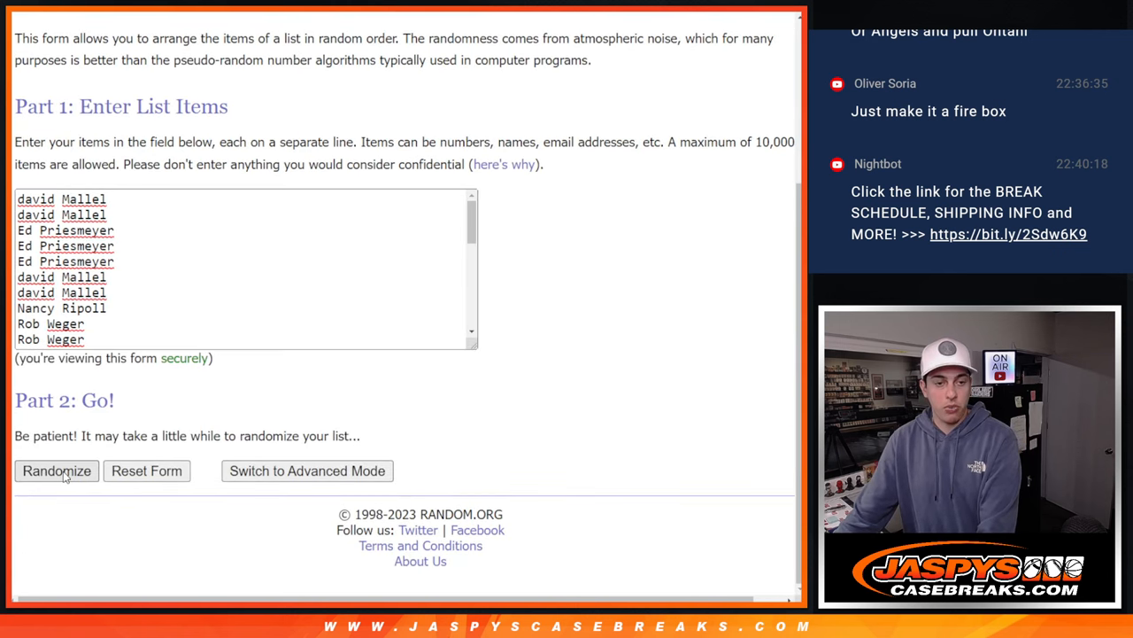
click(56, 470)
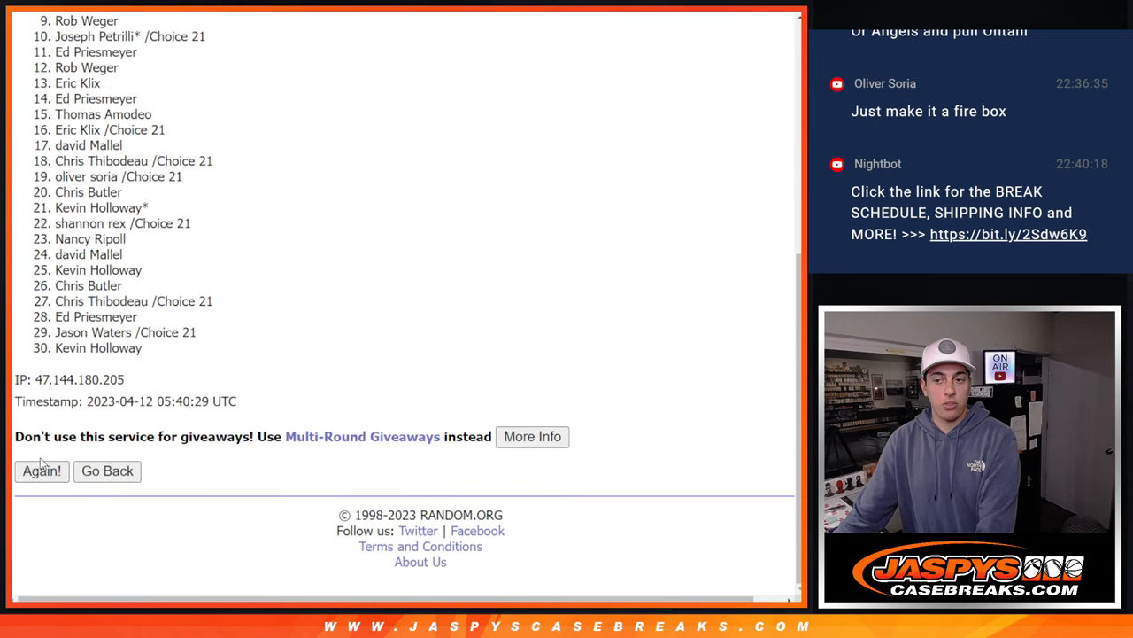
click(41, 470)
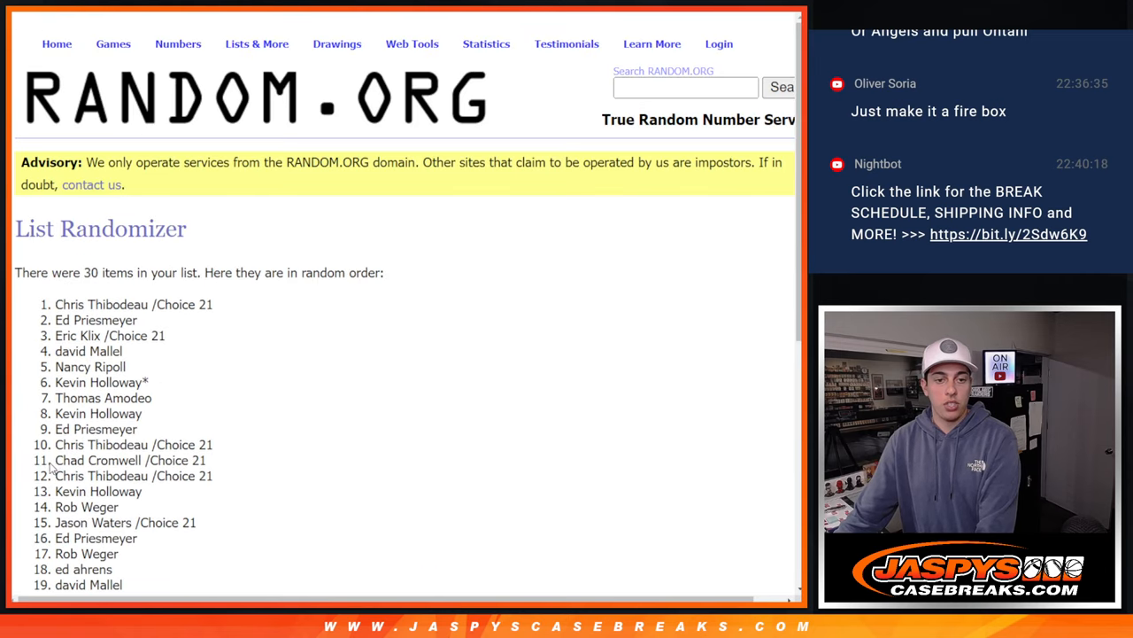
scroll(down, 3)
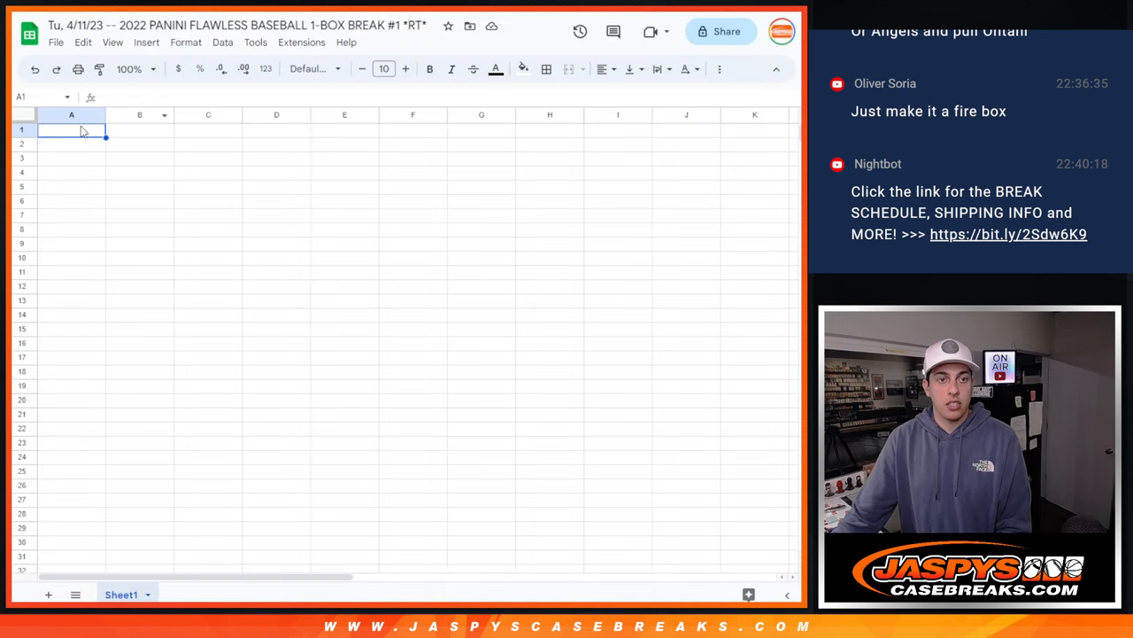
key(ctrl+v)
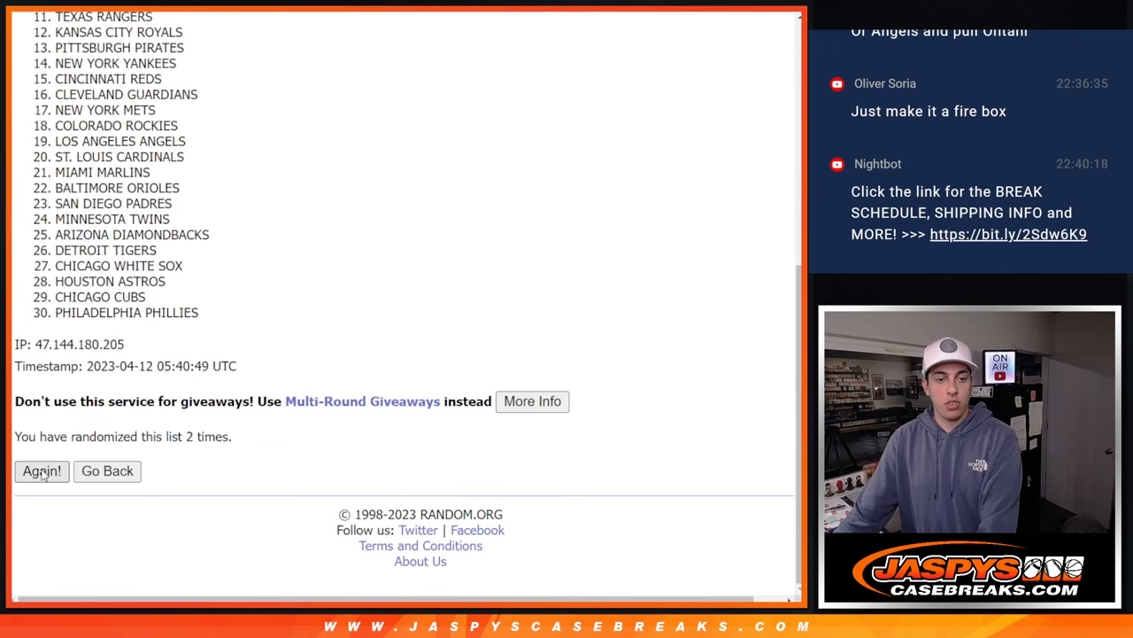
Step: Re-randomize the 30 MLB teams list a third time
click(40, 471)
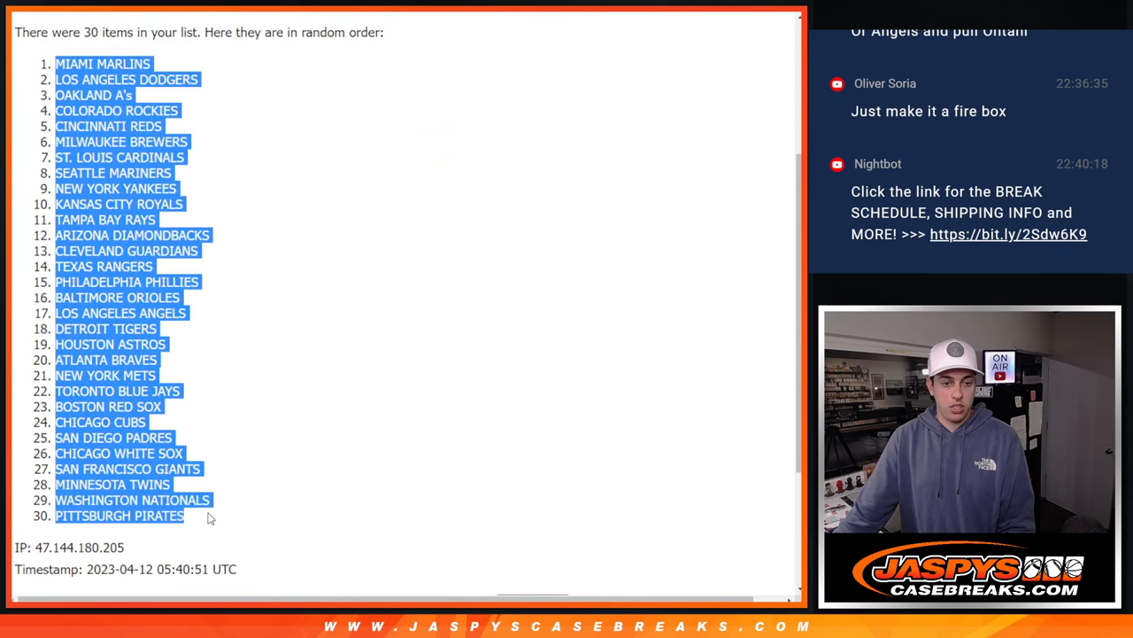
mouse_move(426, 424)
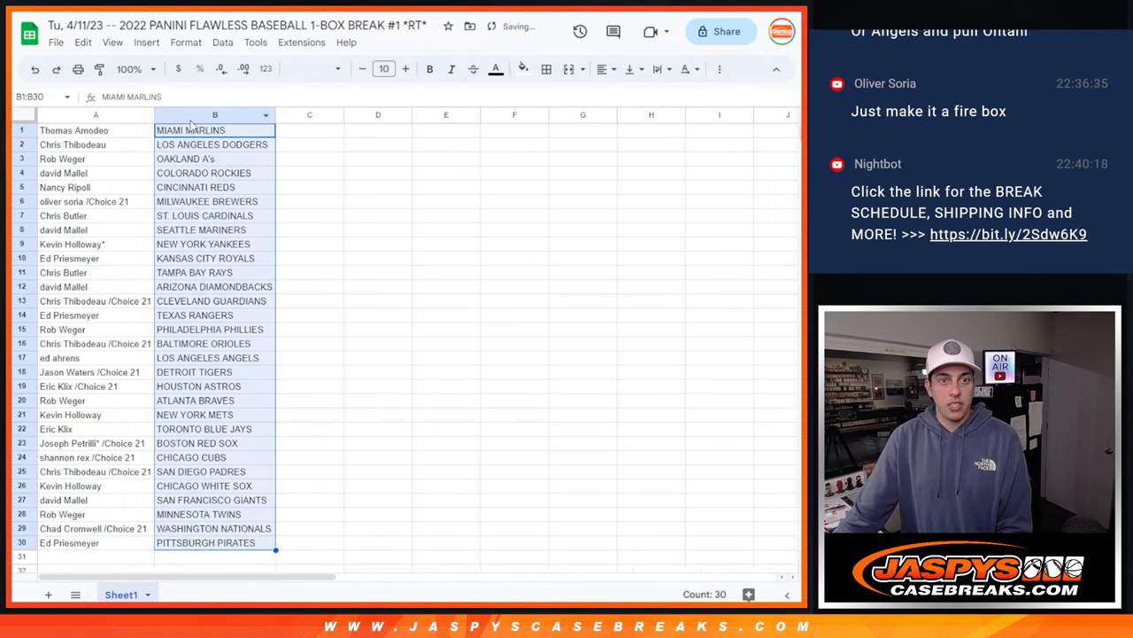
Step: Select the participant and team columns, center them, then click away to view
click(96, 130)
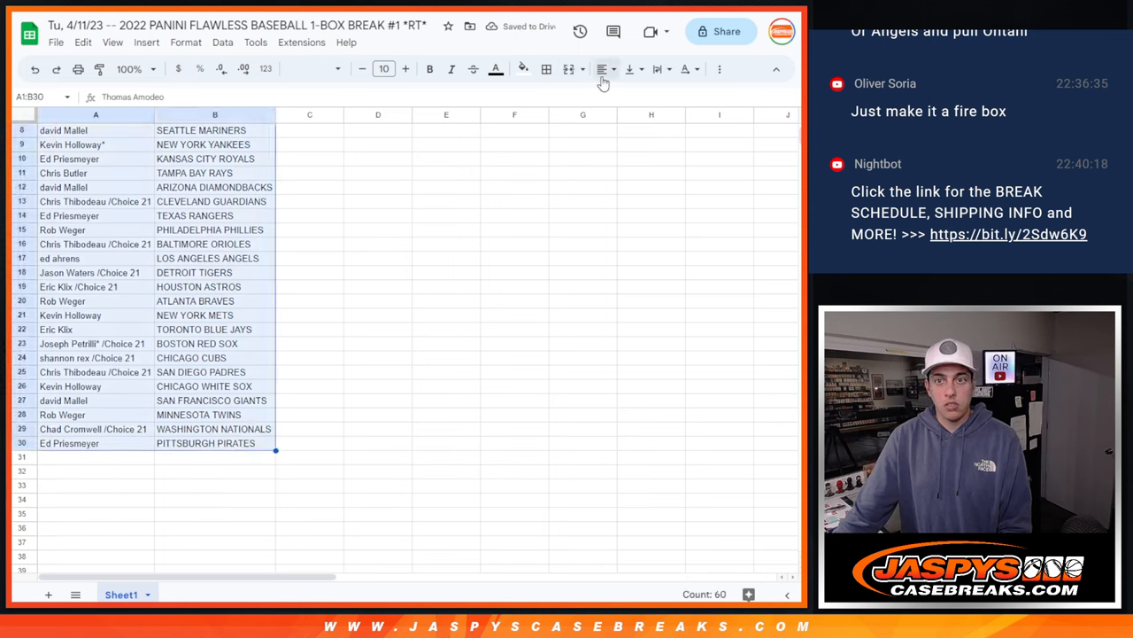
click(603, 69)
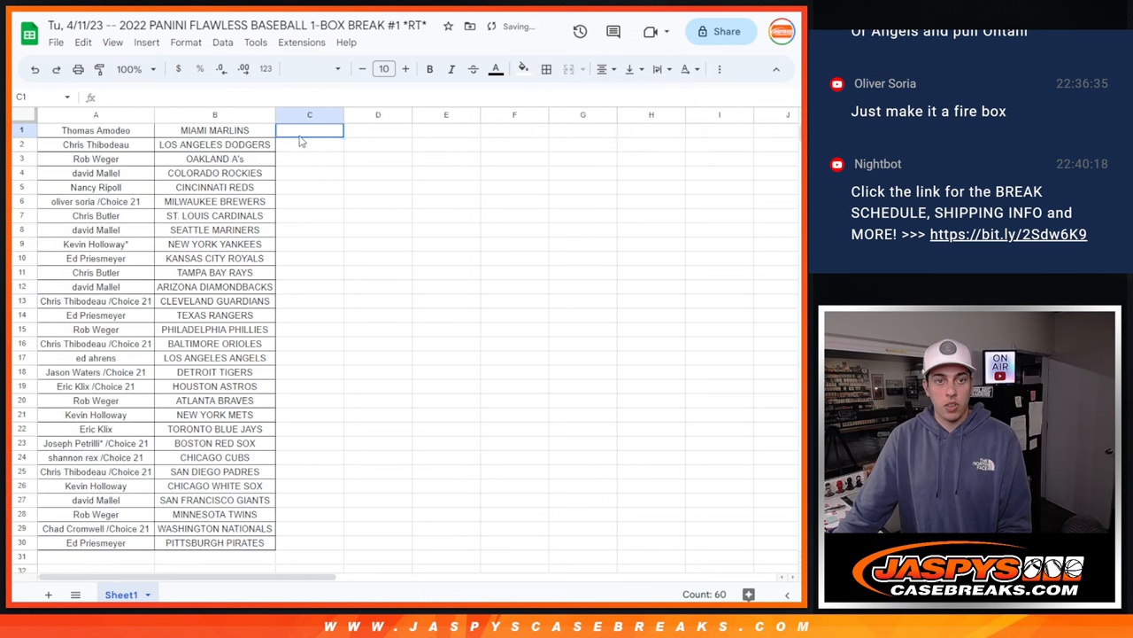
click(130, 69)
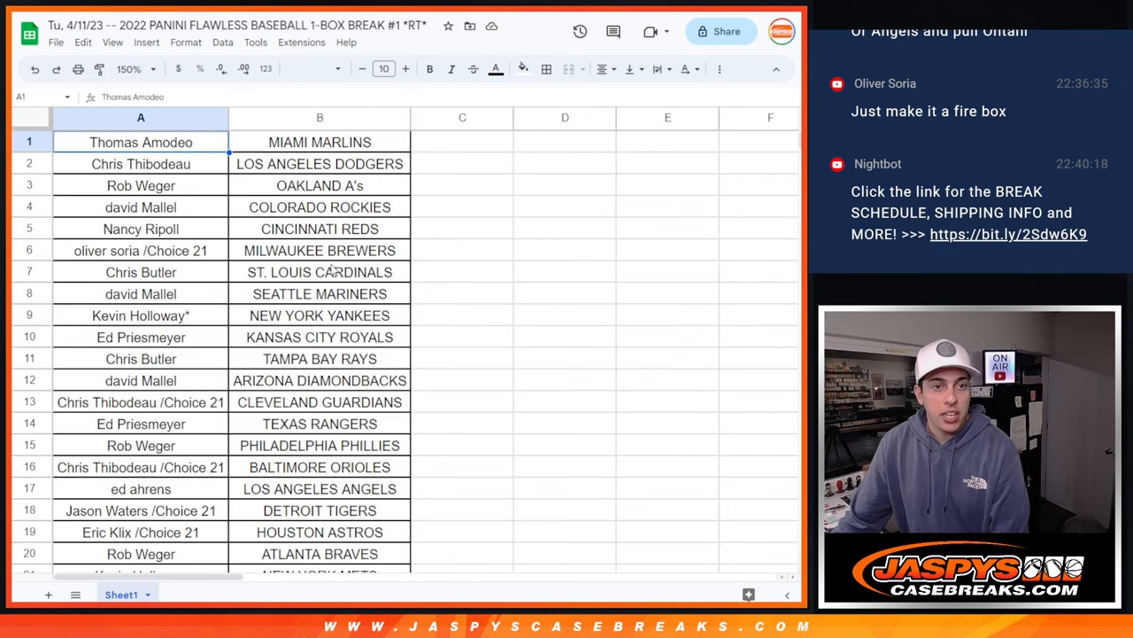
click(141, 163)
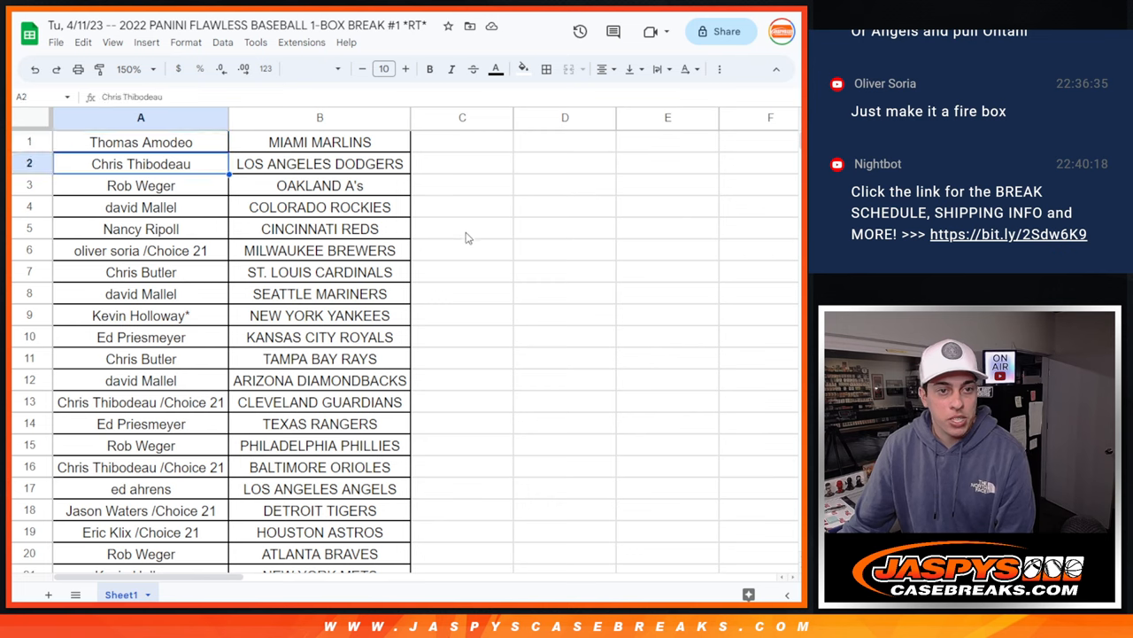
click(141, 185)
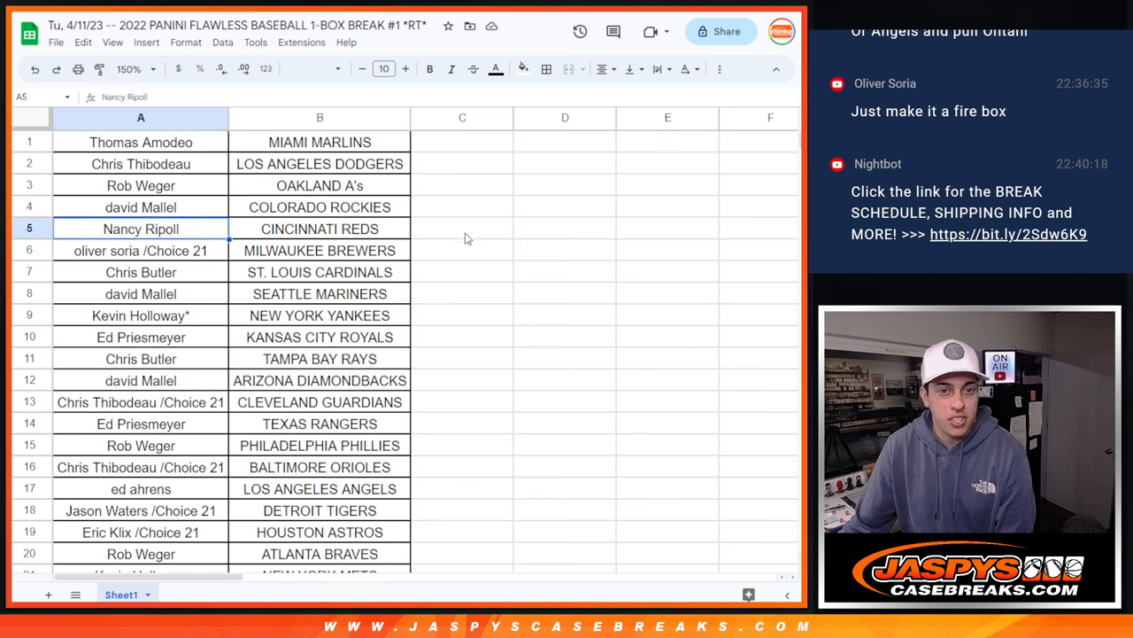
click(141, 272)
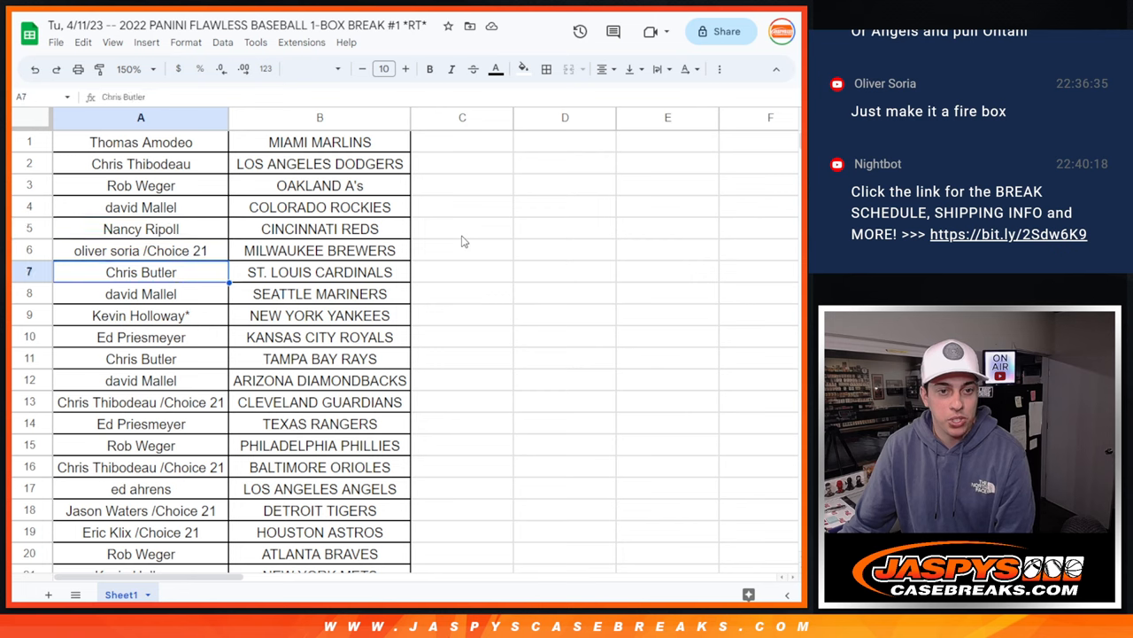
click(140, 293)
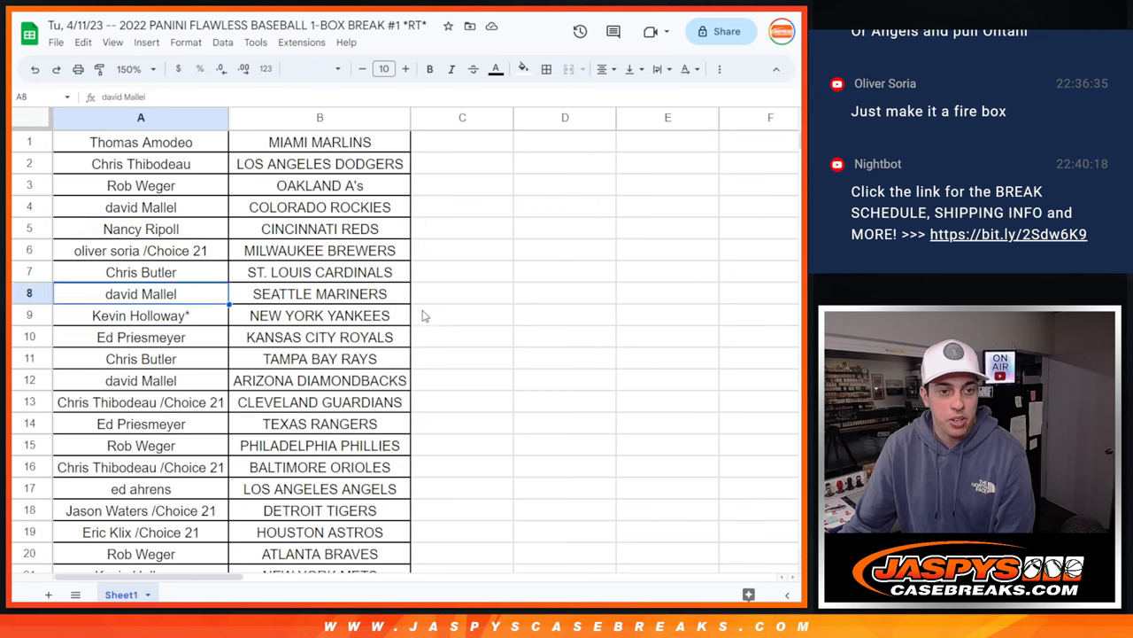
click(141, 315)
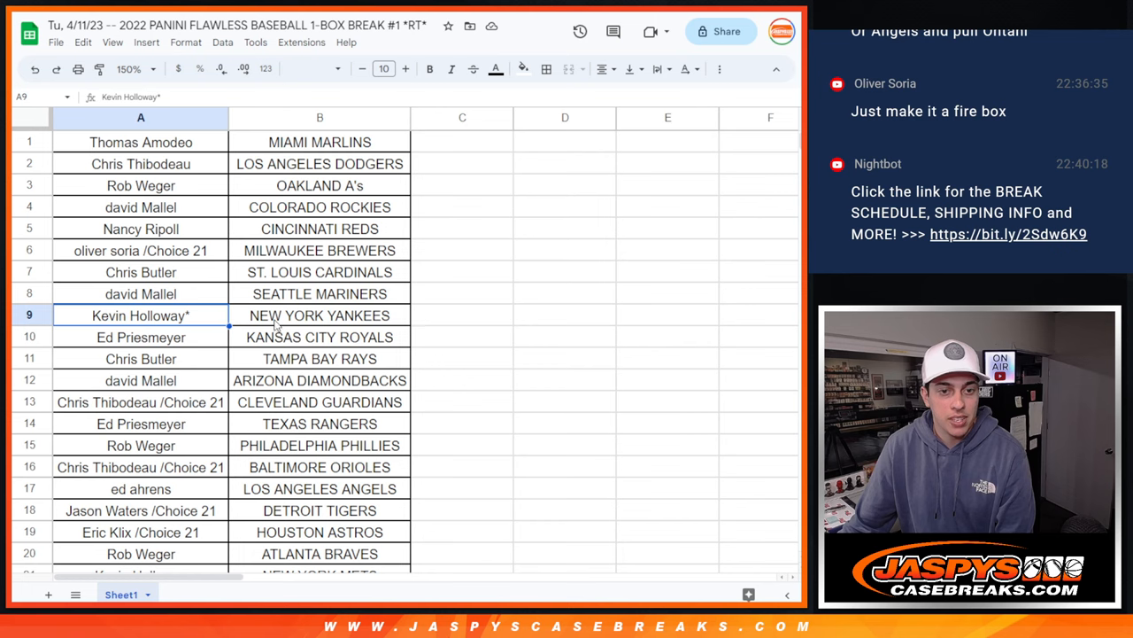
click(141, 336)
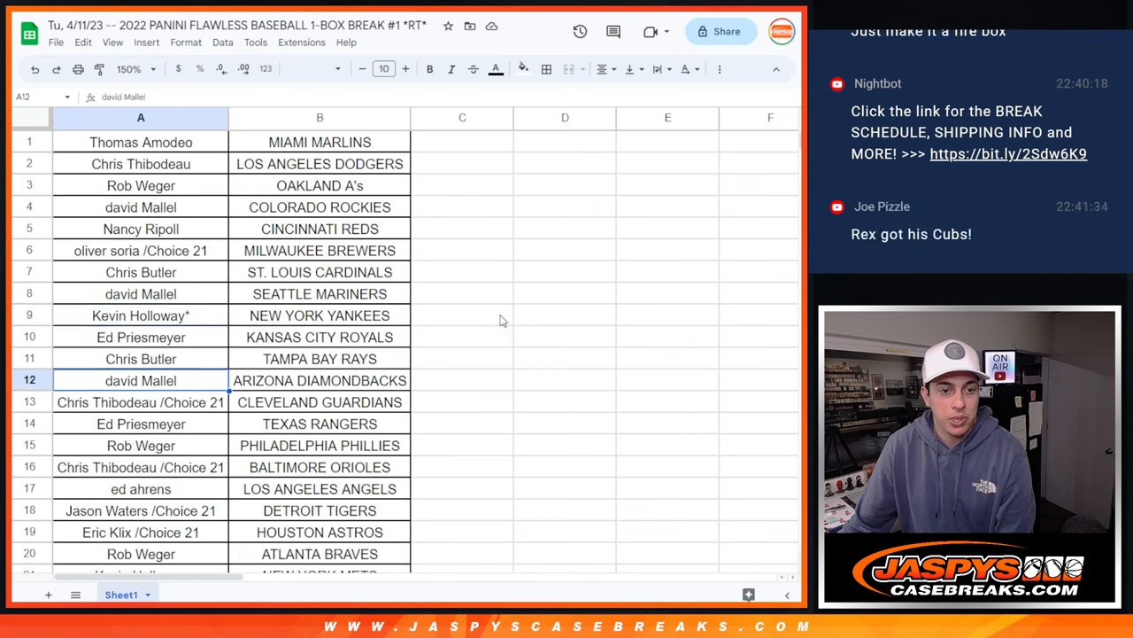
click(141, 423)
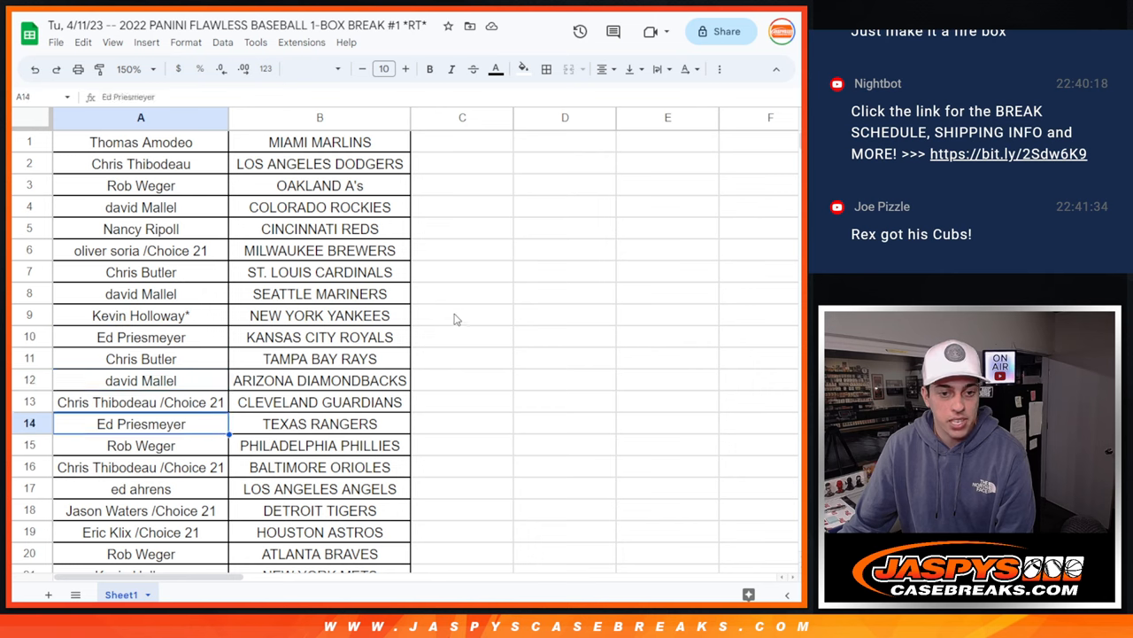
click(141, 445)
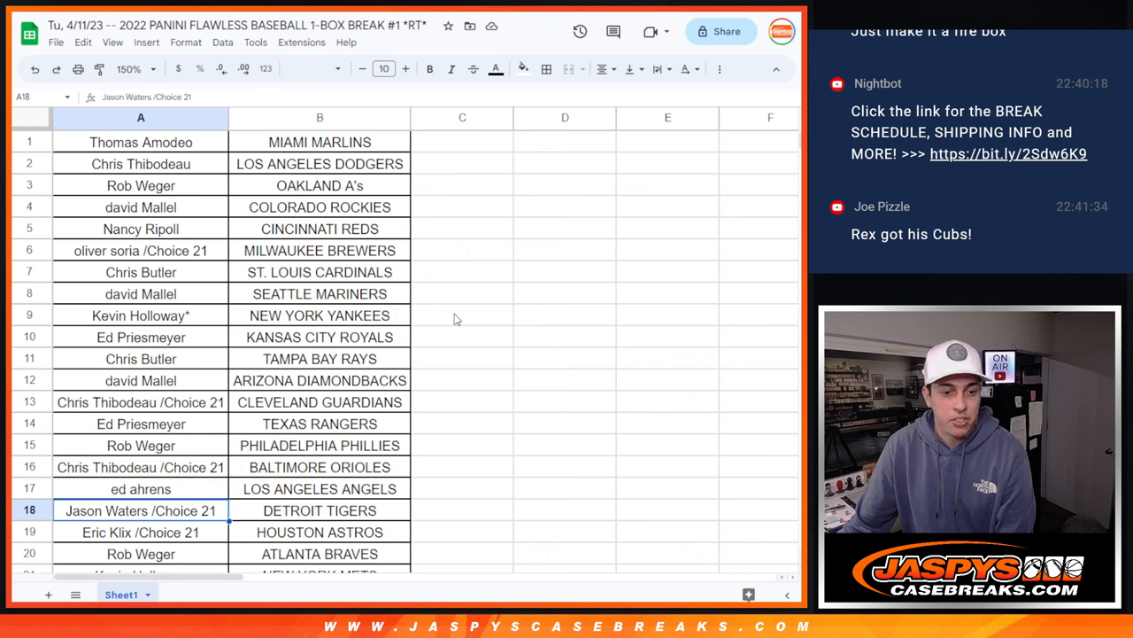
scroll(down, 3)
text(/)
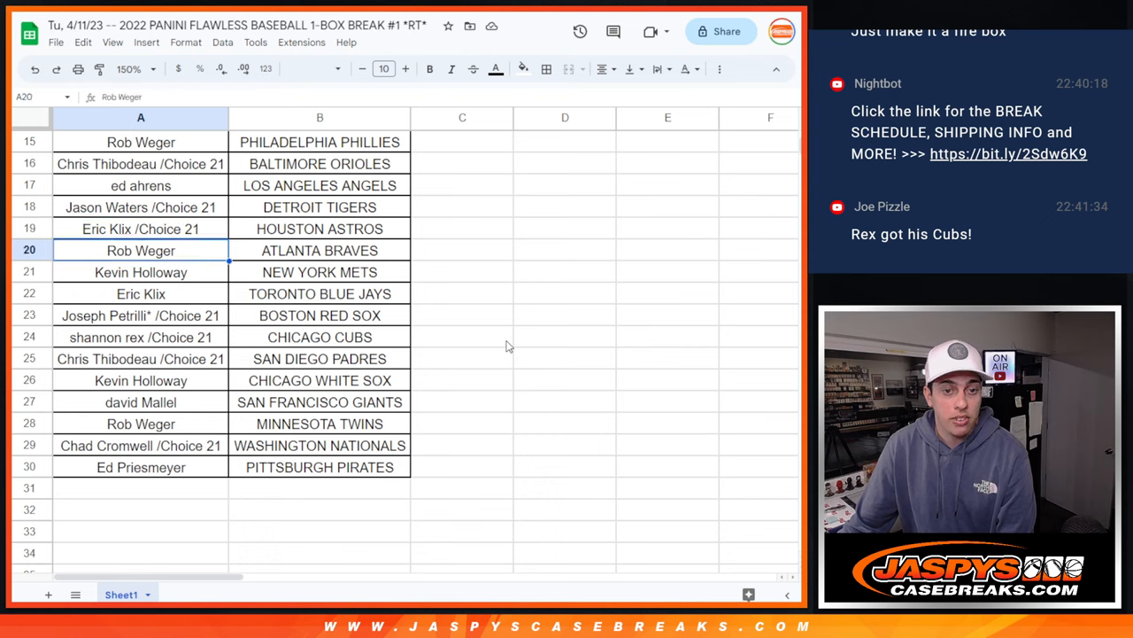
click(141, 294)
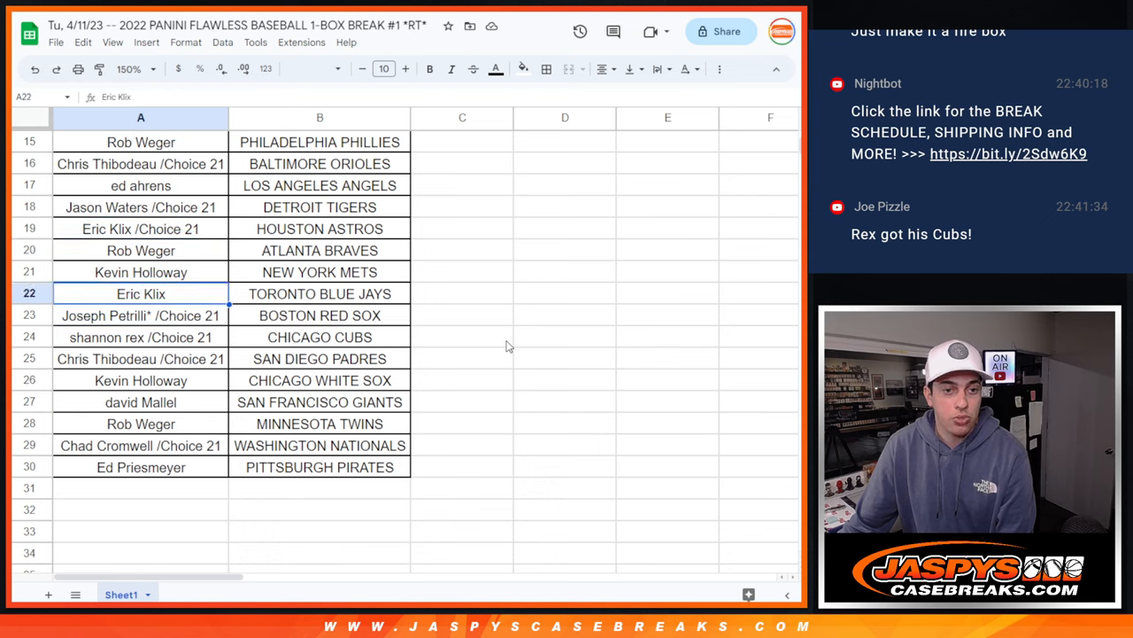
click(140, 315)
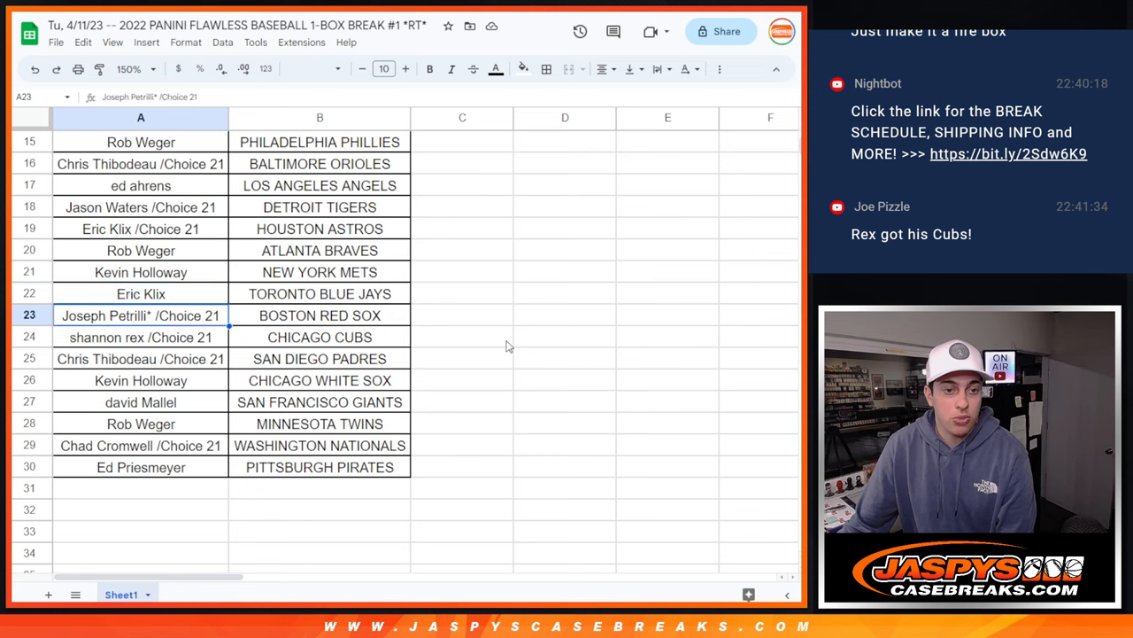
click(140, 337)
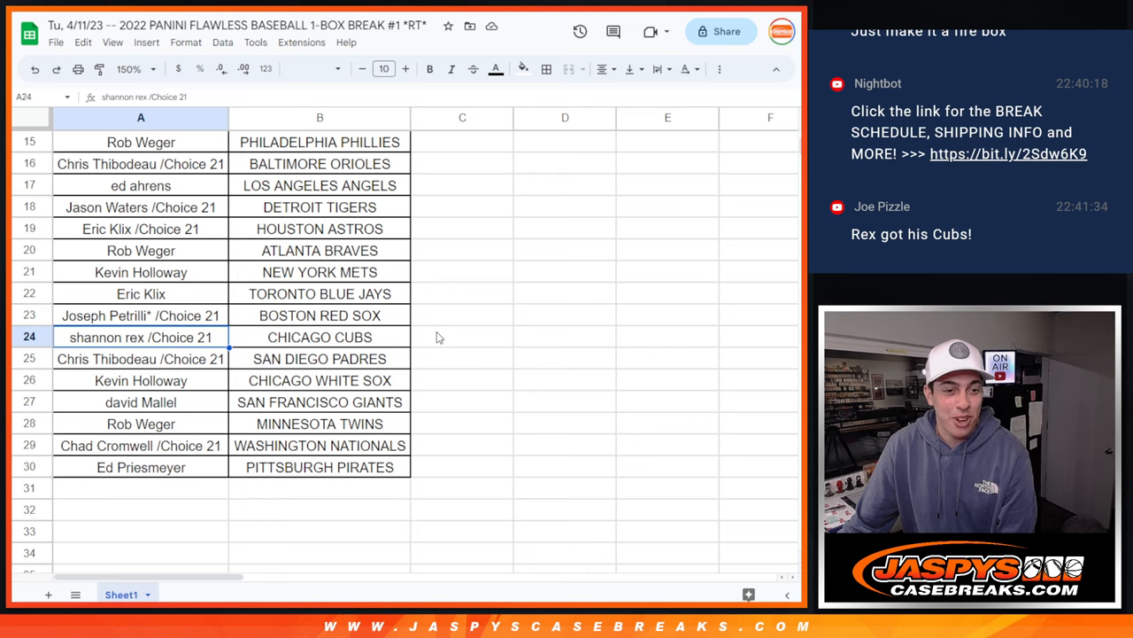
click(141, 401)
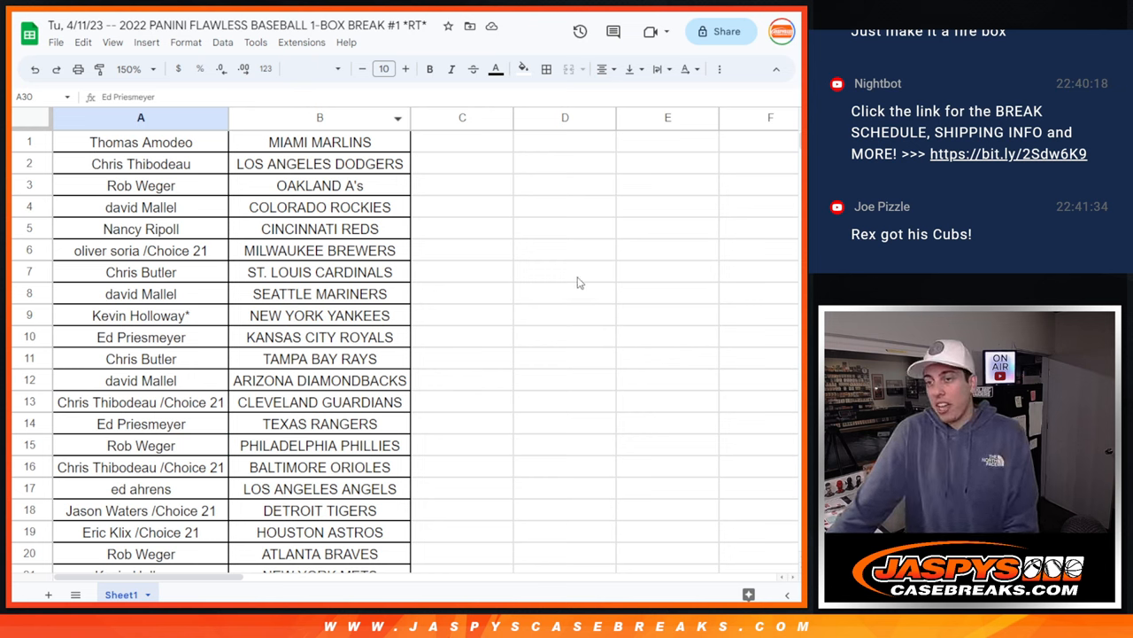
Step: Scroll down to view all 30 participant–team pairings, Marlins through Pirates
scroll(down, 3)
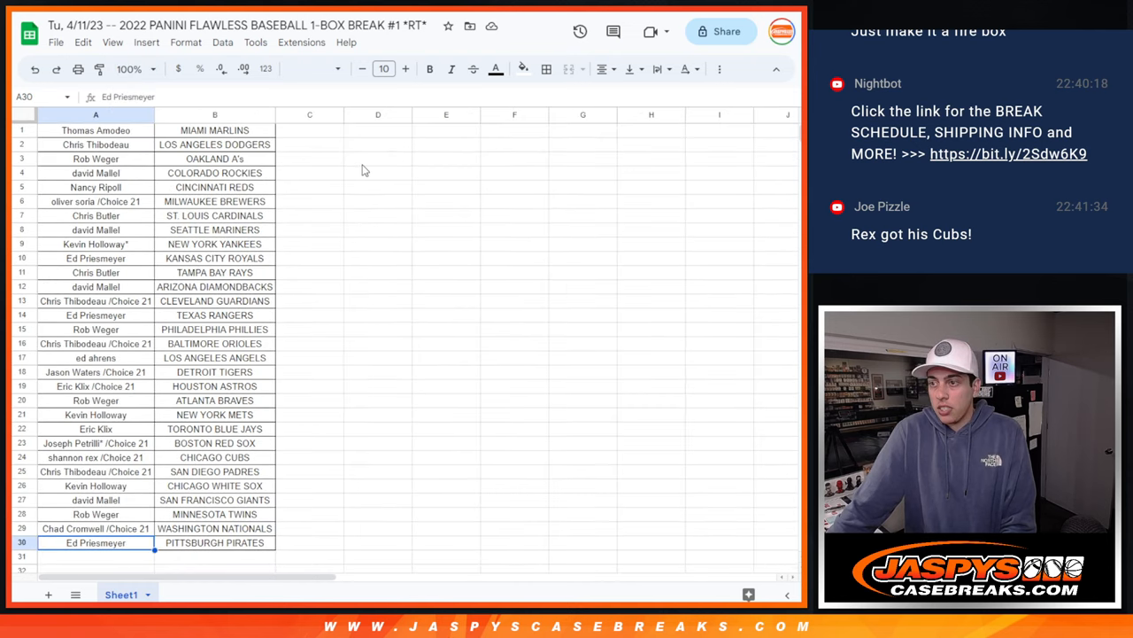
mouse_move(386, 173)
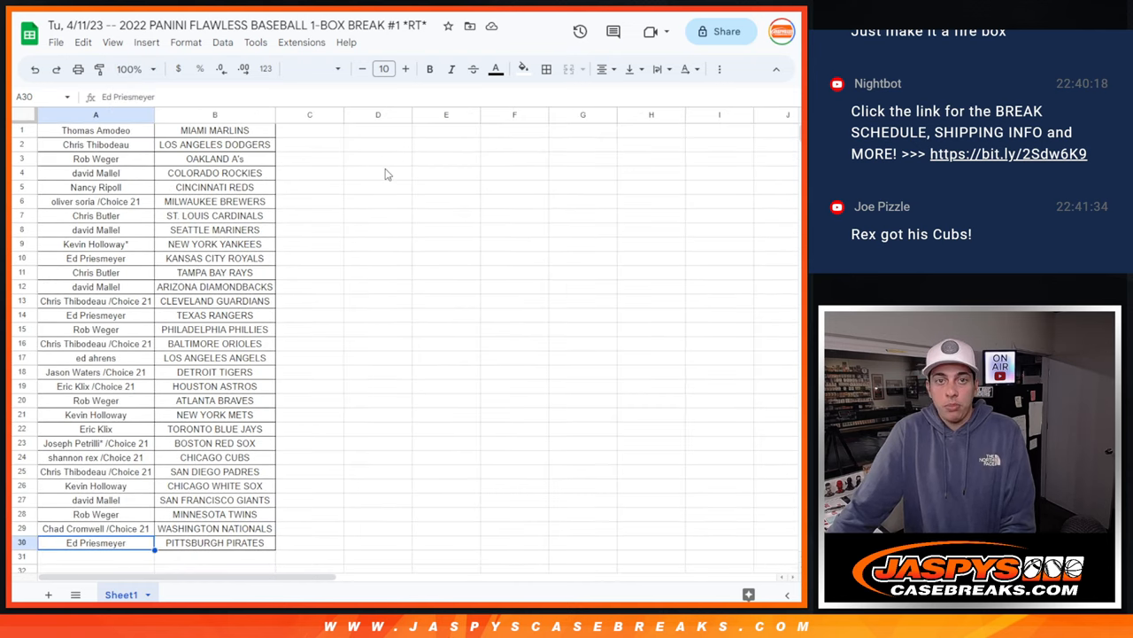
mouse_move(522, 199)
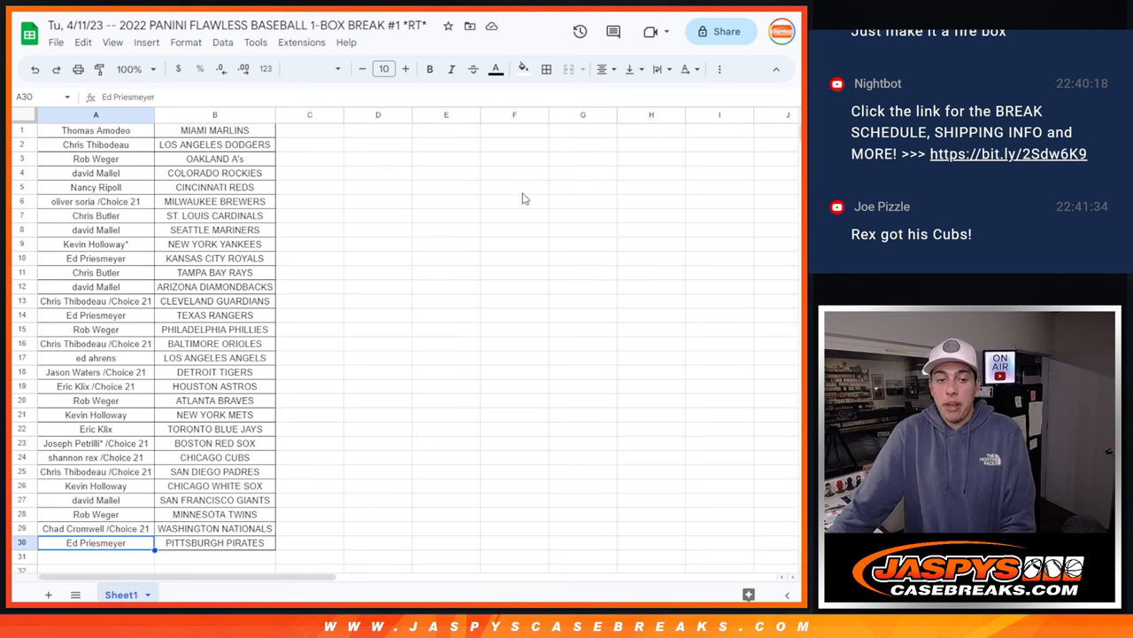
mouse_move(624, 212)
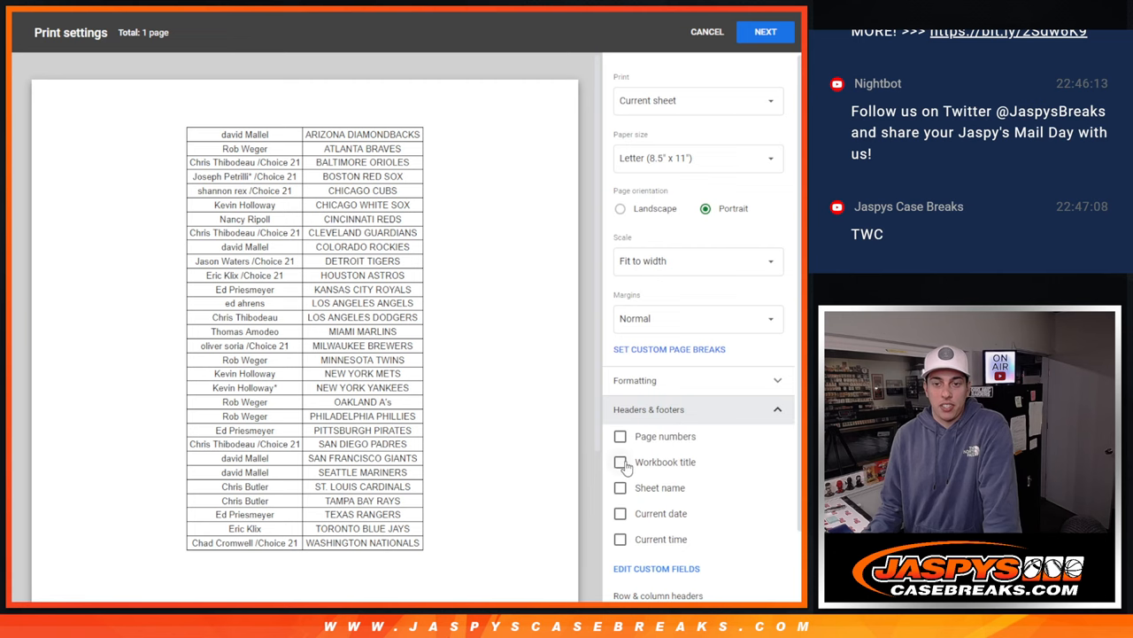
Step: Add the workbook title as a print header and continue to printing
click(620, 461)
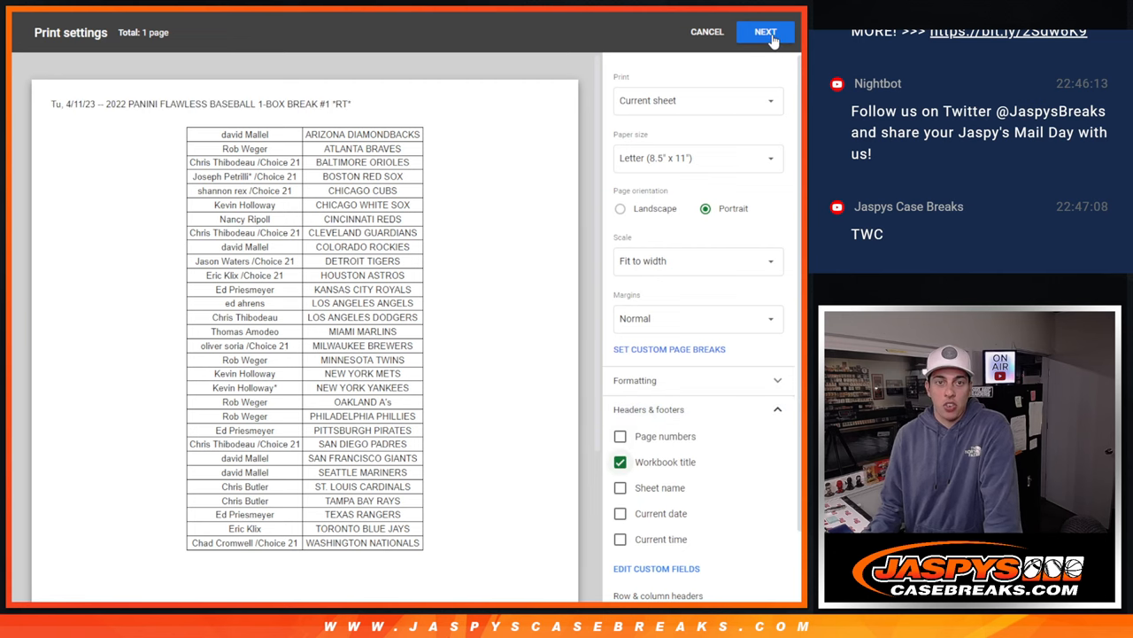
click(765, 32)
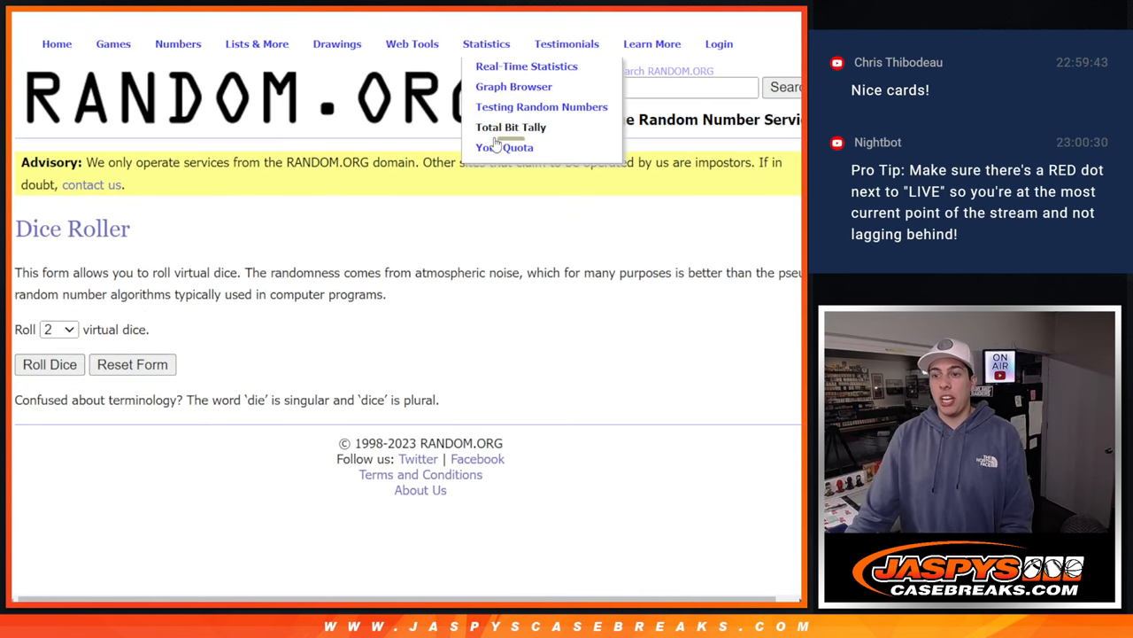
mouse_move(451, 300)
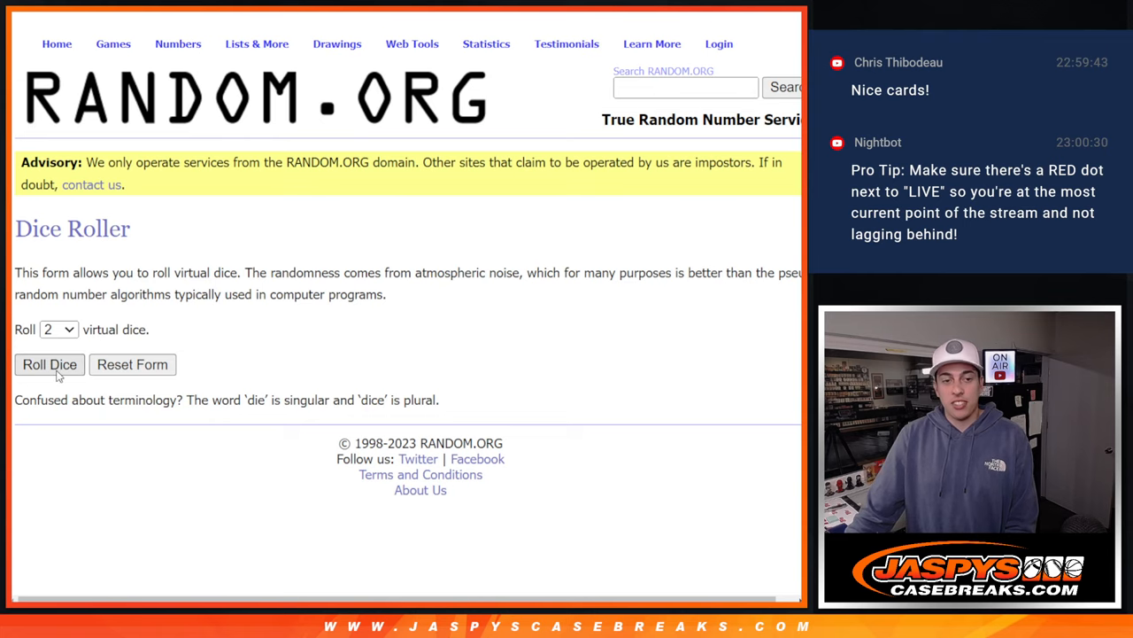
Step: Roll the two virtual dice on RANDOM.ORG's Dice Roller
click(50, 364)
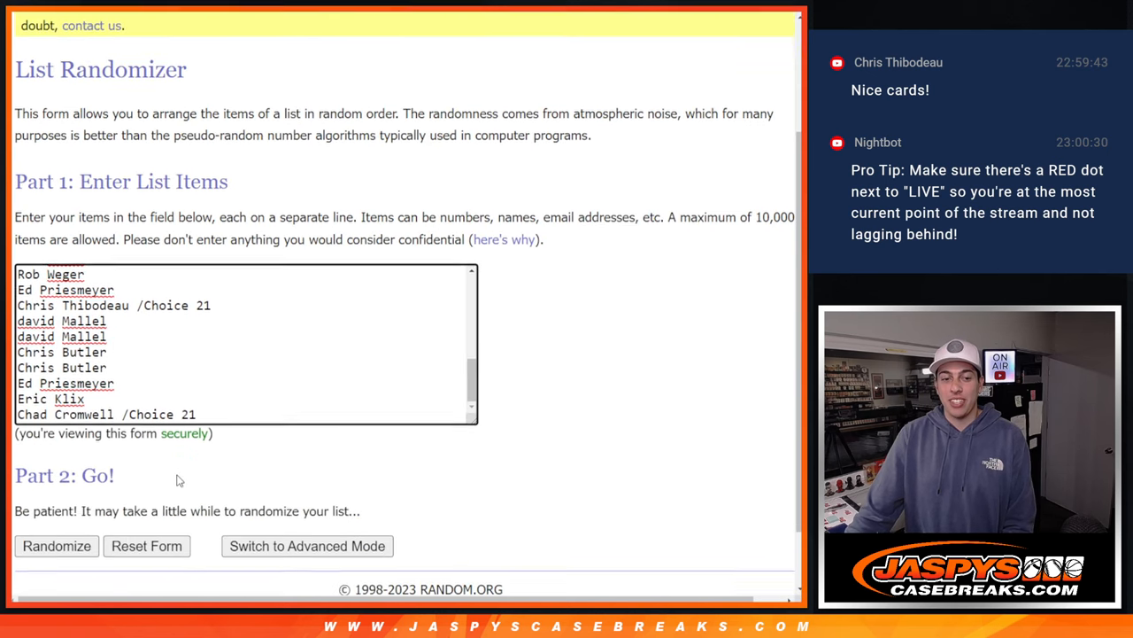
Step: Randomize the 30 participant names, then re-shuffle with Again! twice more
click(56, 546)
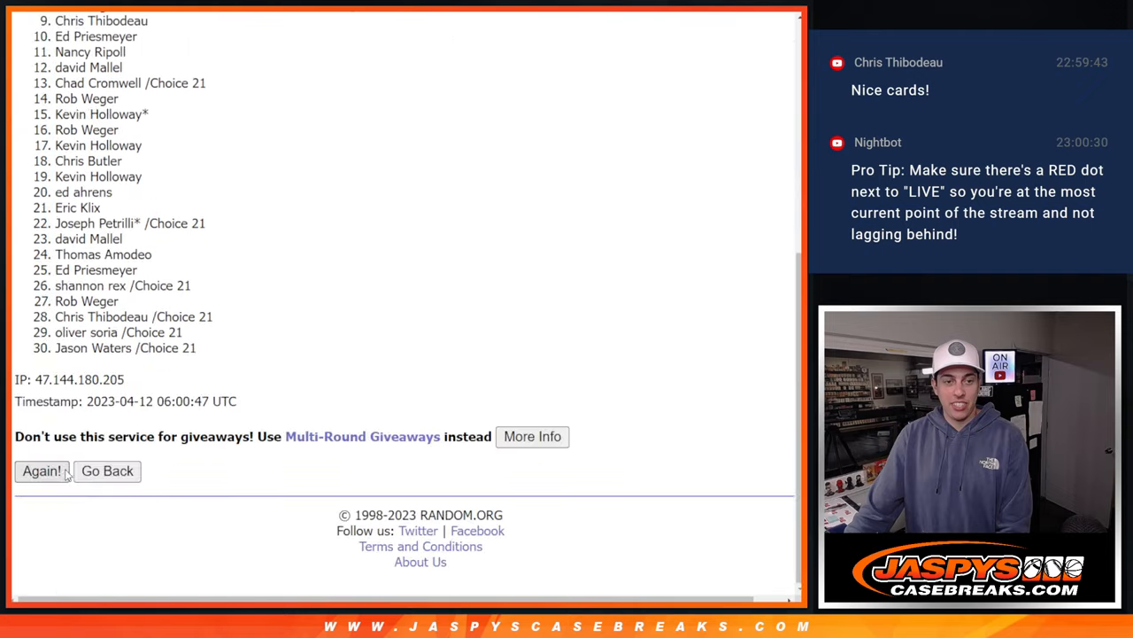
click(42, 471)
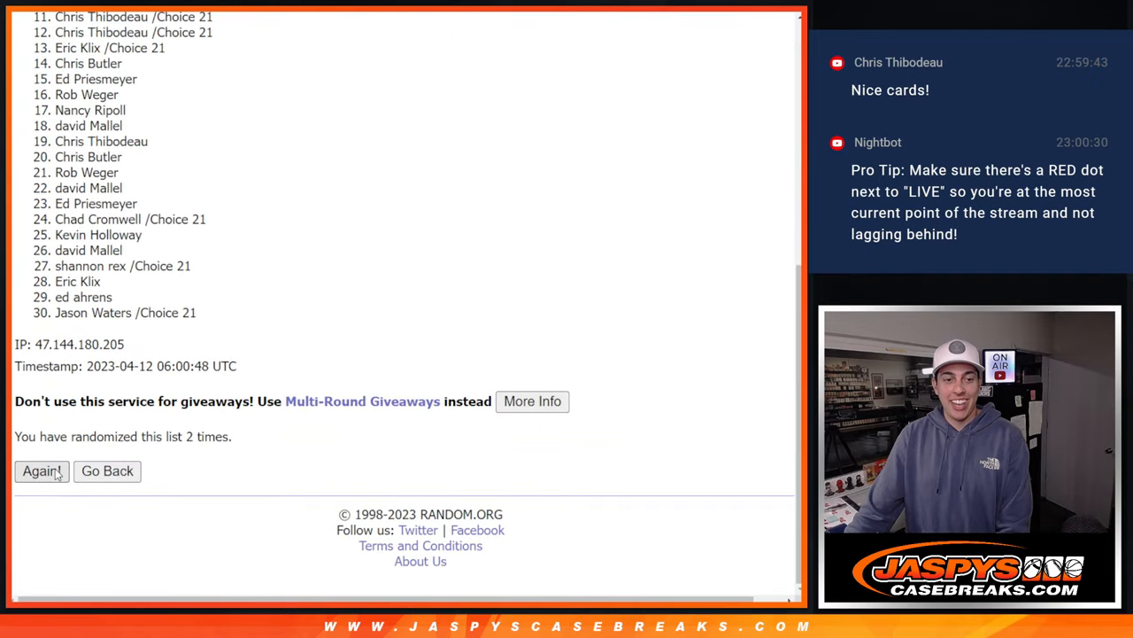
click(41, 470)
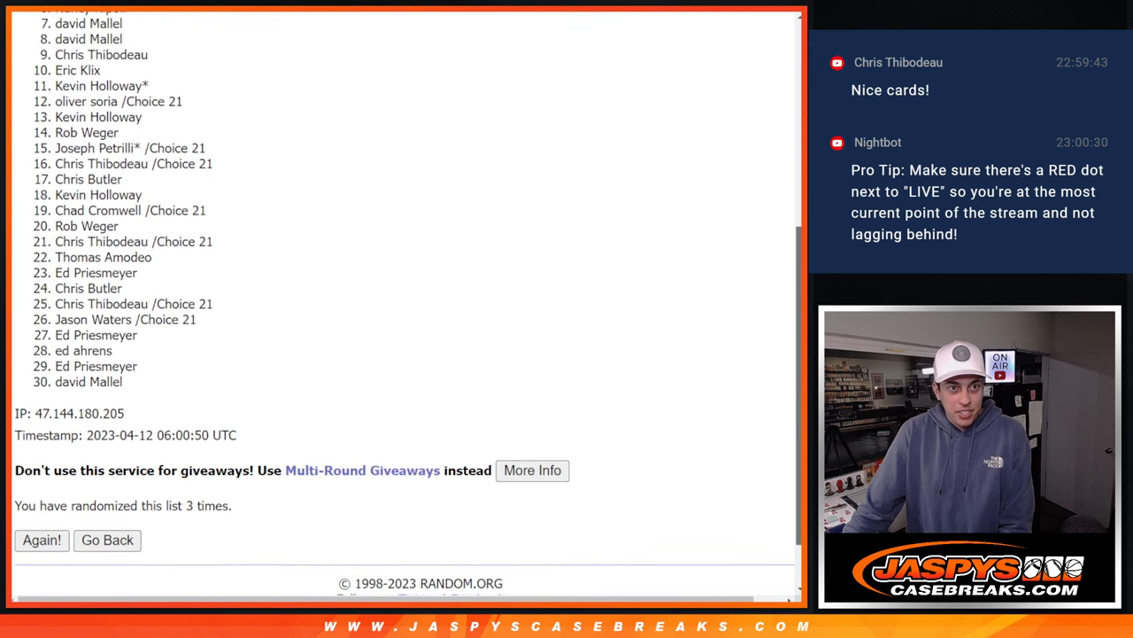
scroll(down, 3)
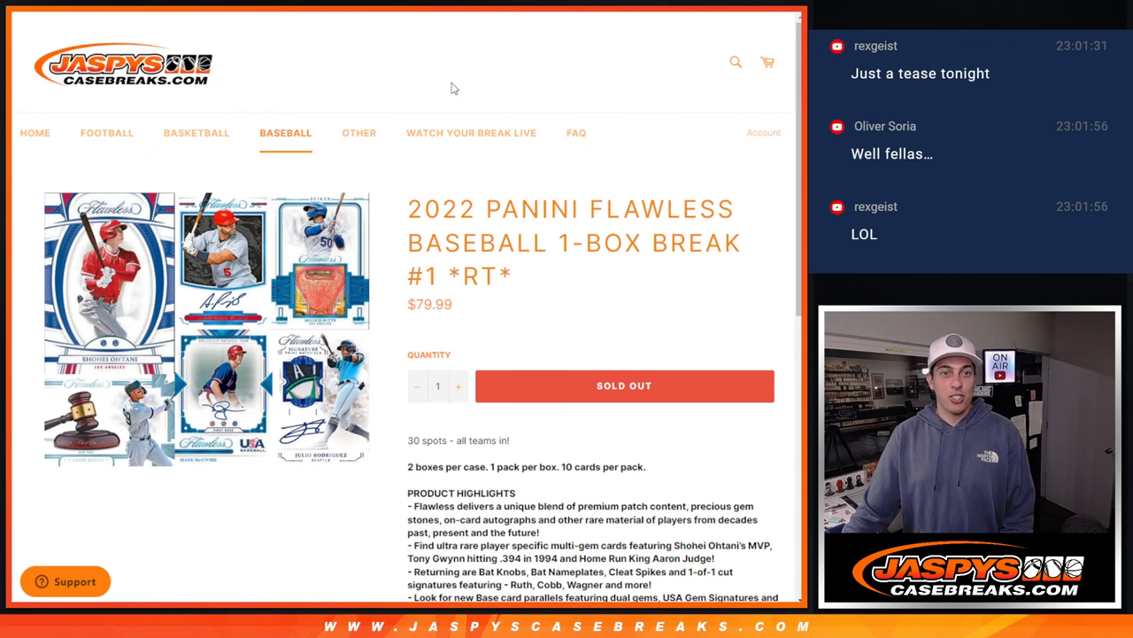
mouse_move(457, 84)
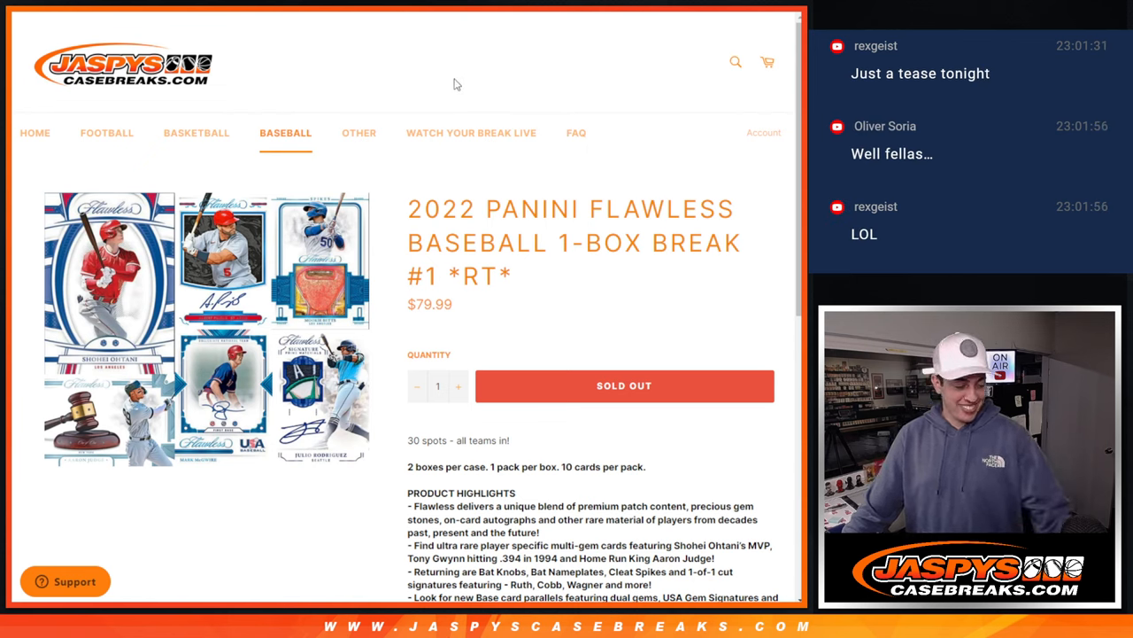